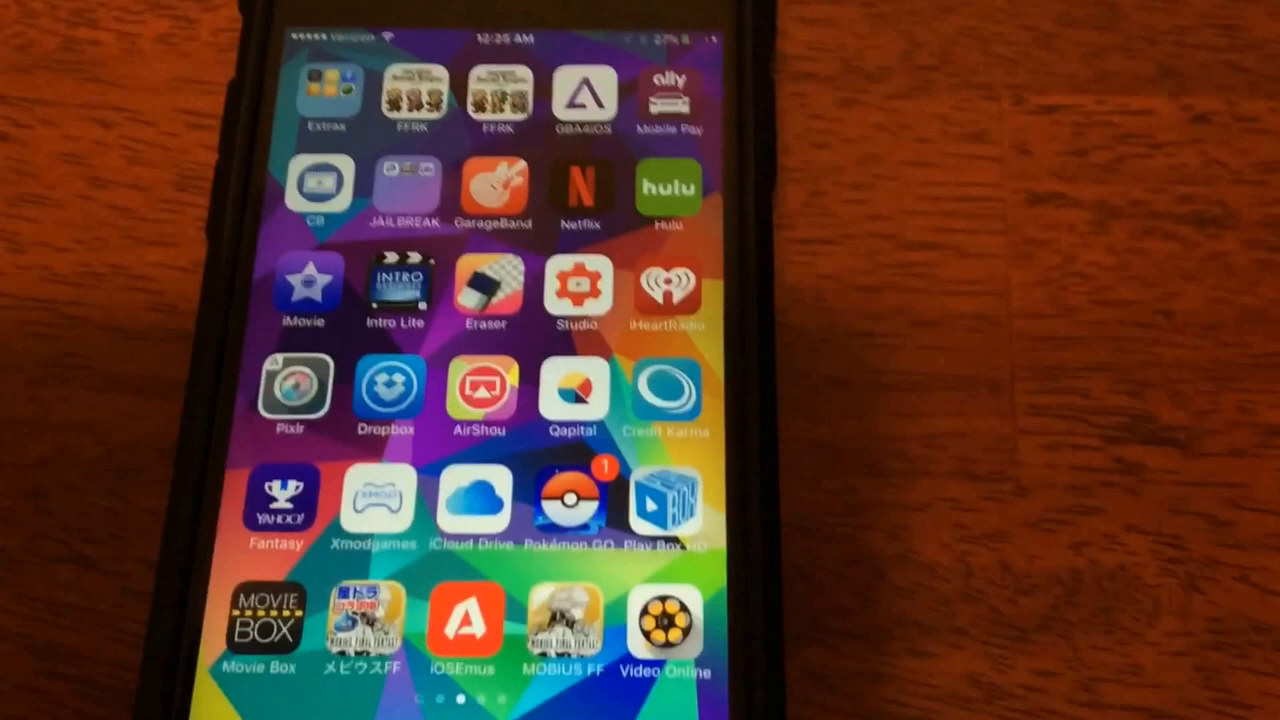
Swipe to the home screen page with FinalFantasy7, letgo and Rolling Sky.
scroll(left, 3)
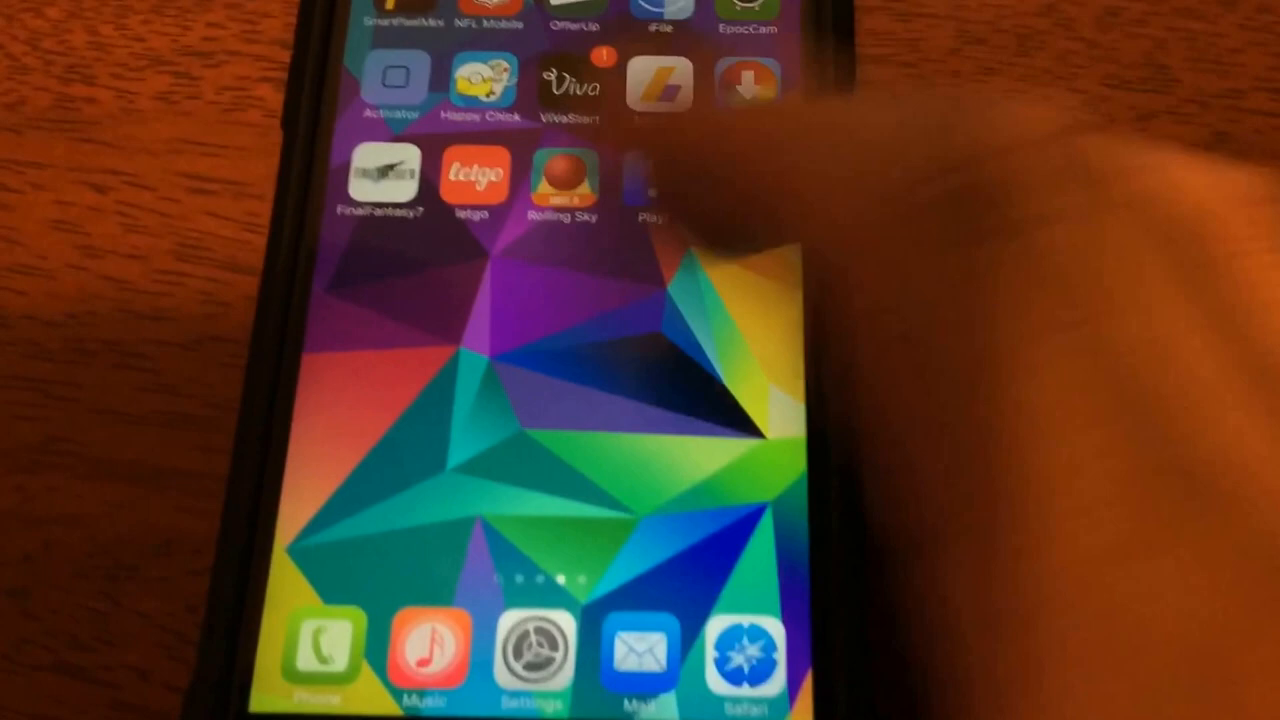
In Cydia's Sources list, scroll down and open the cydia.purei.org repository.
scroll(left, 3)
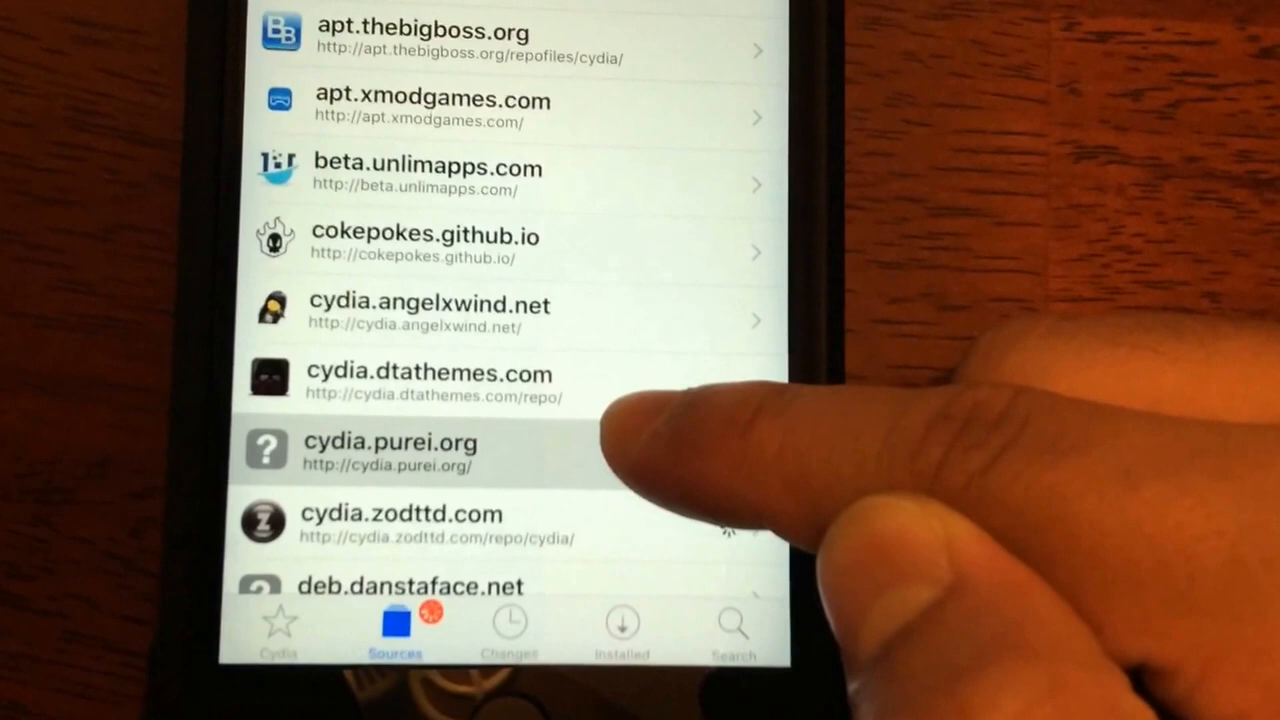
scroll(down, 3)
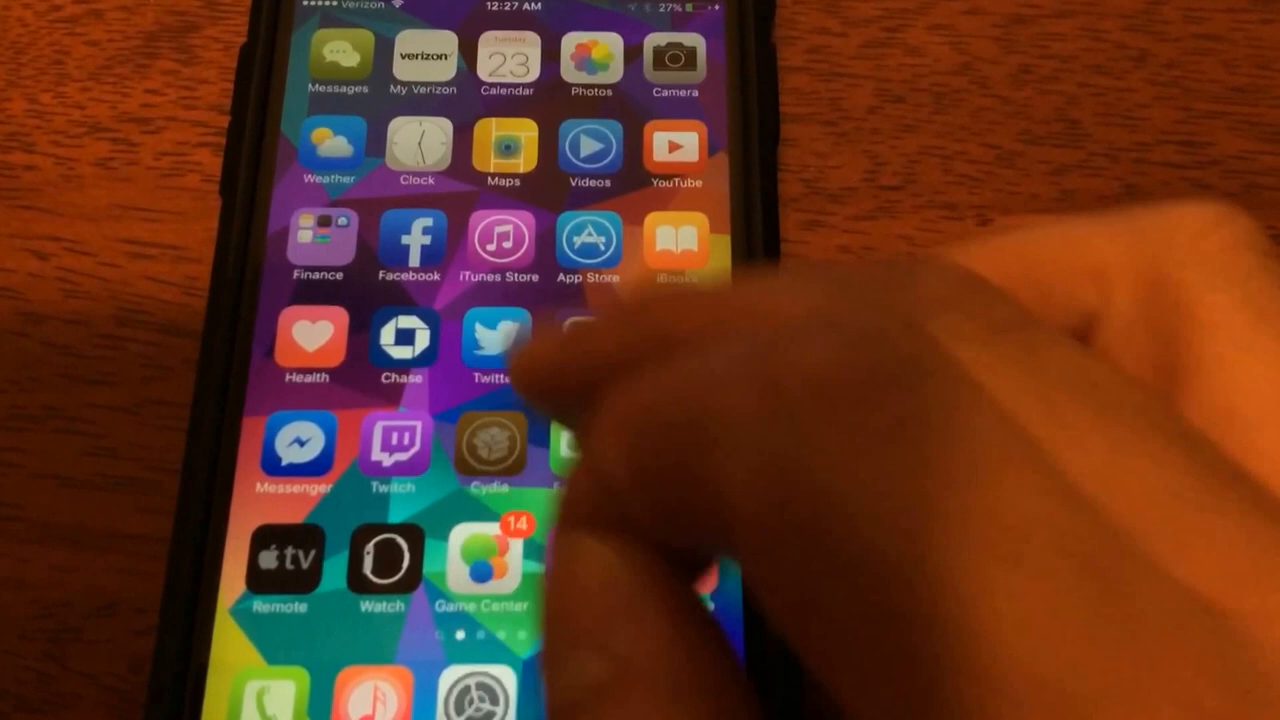
Exit Cydia to the home screen page showing the App Store icon.
click(489, 445)
text(dow)
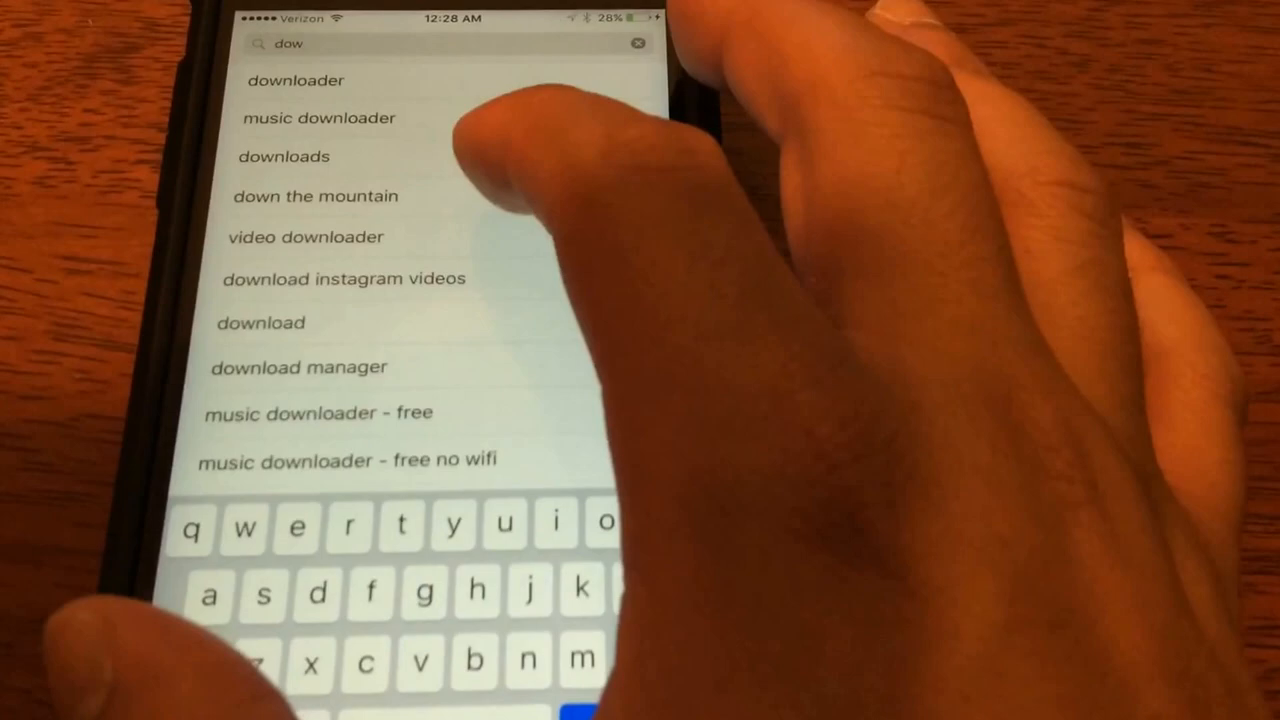
Get the Downloads app by LS Apps from the App Store and open its Files list.
click(283, 156)
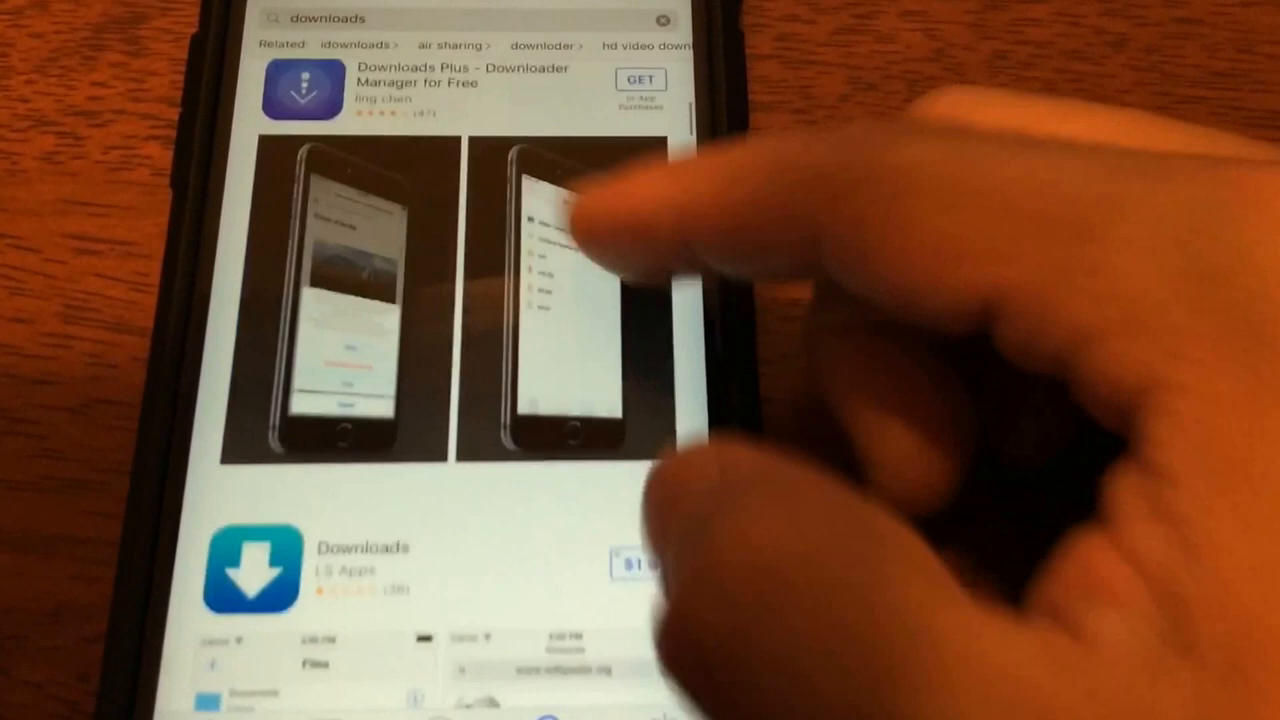
scroll(down, 3)
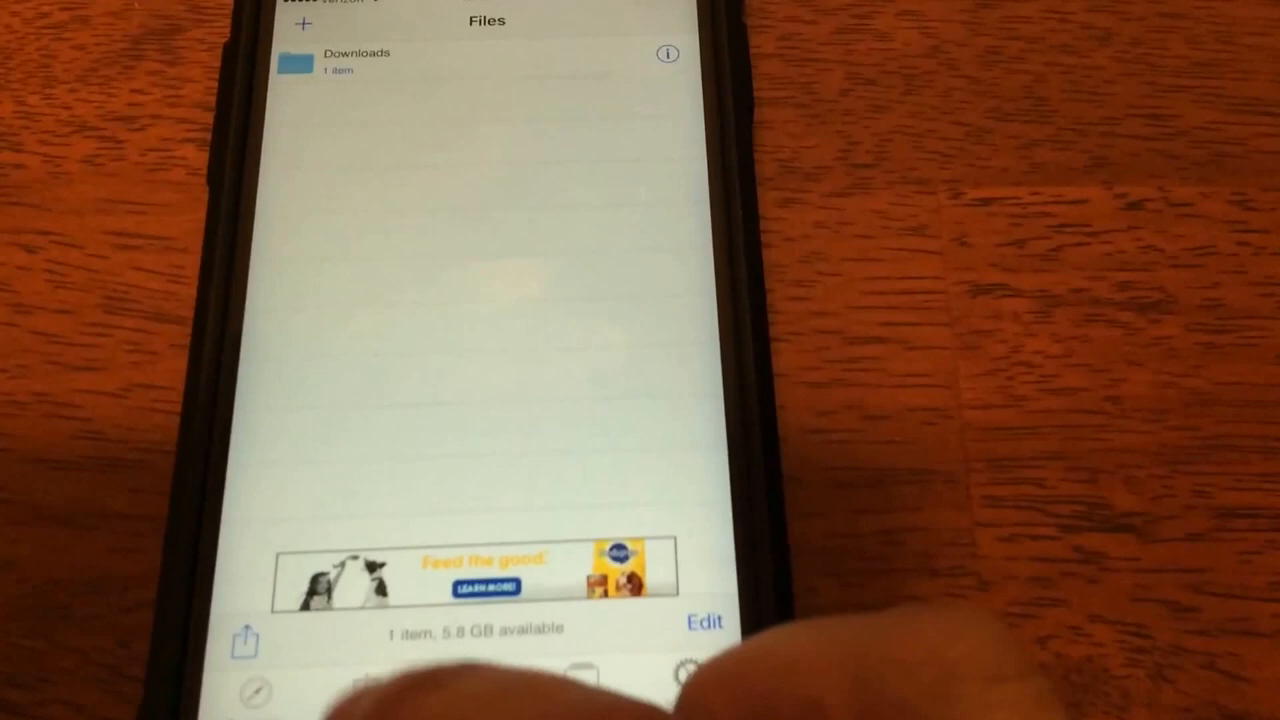
click(357, 60)
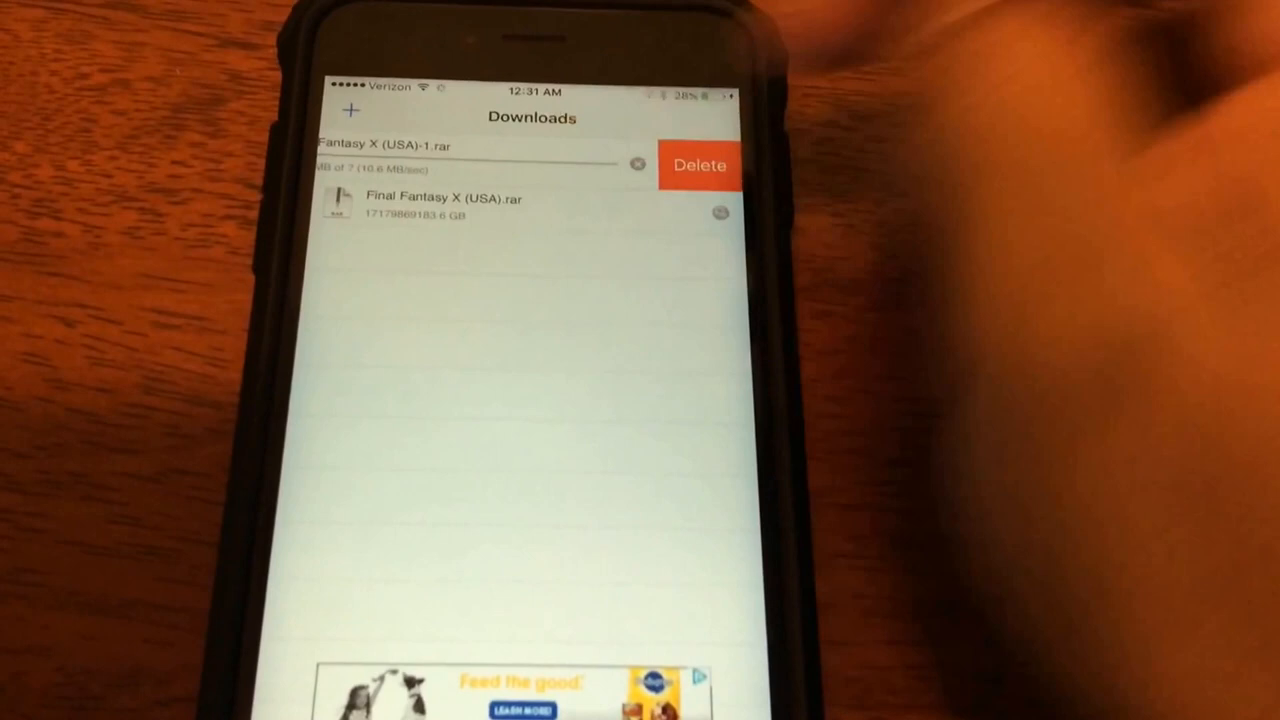
Delete the duplicate in-progress Final Fantasy X RAR, keeping Final Fantasy X (USA).rar.
click(698, 165)
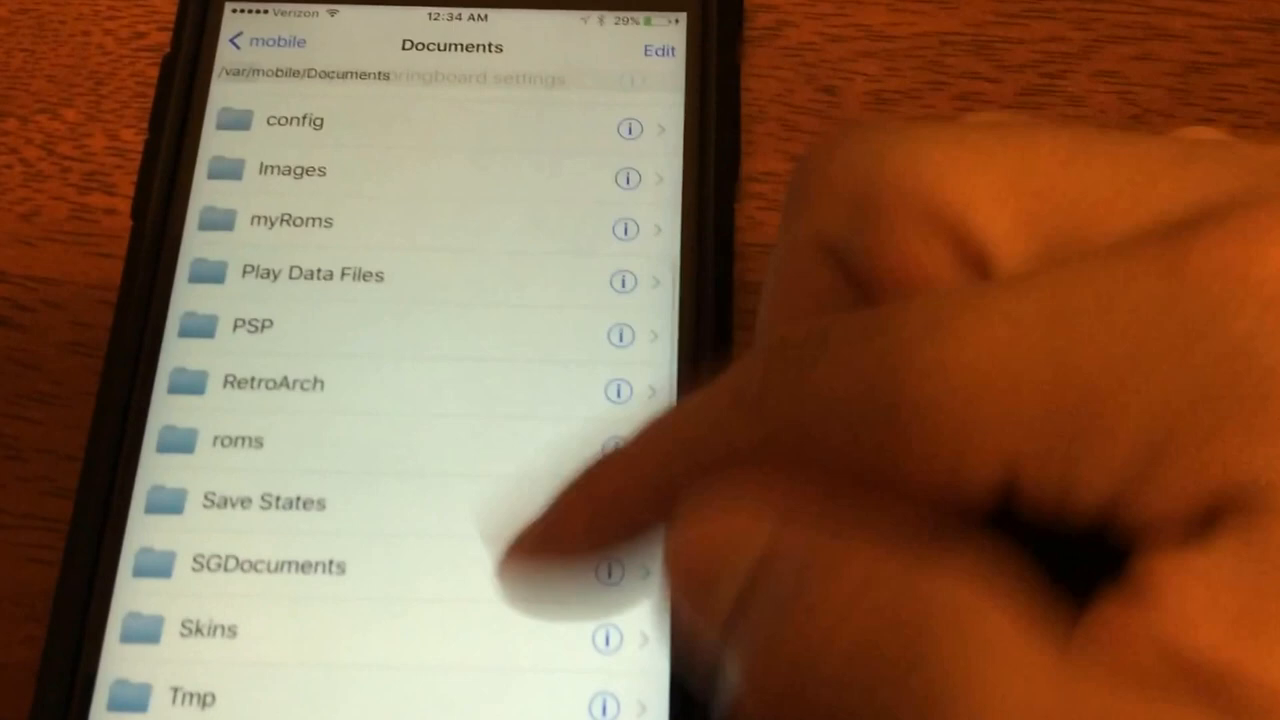
scroll(down, 3)
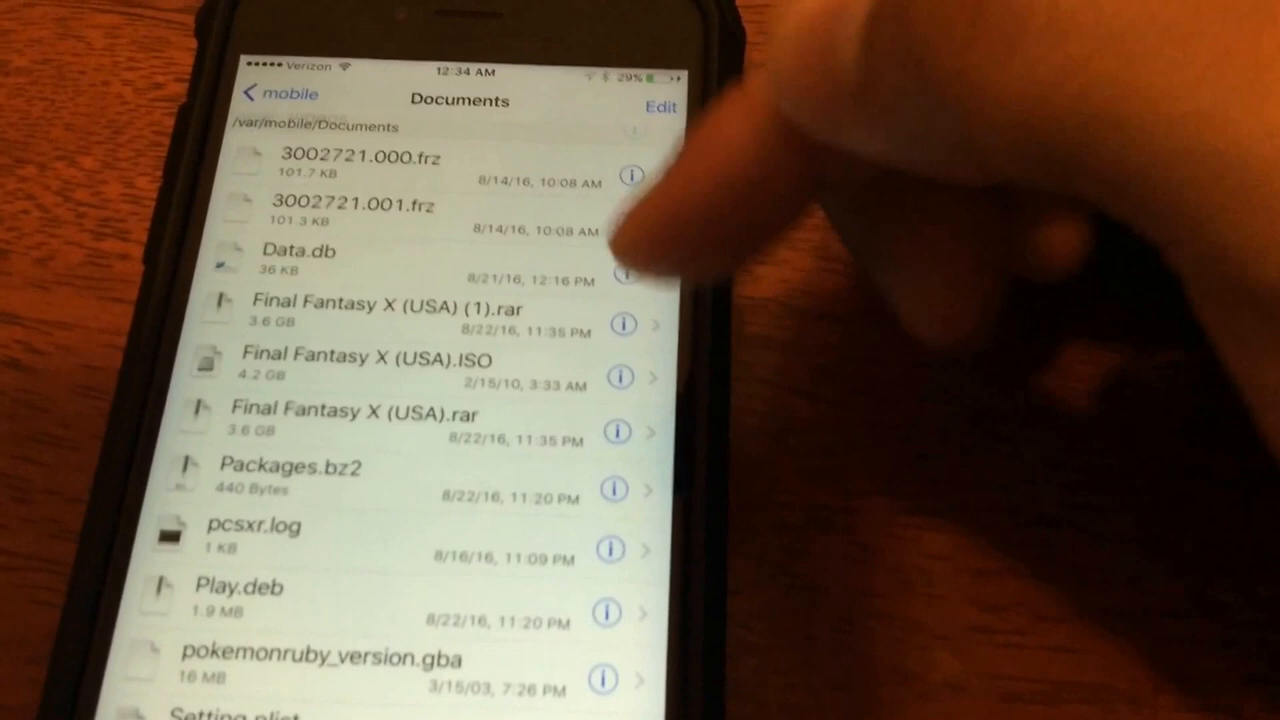